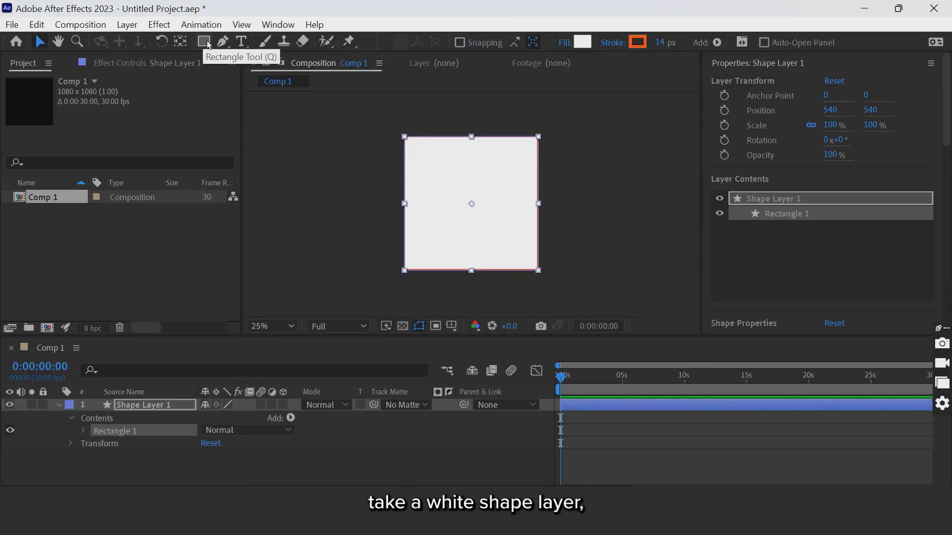
# Set the white square's stroke to None so it has no outline
pyautogui.click(636, 43)
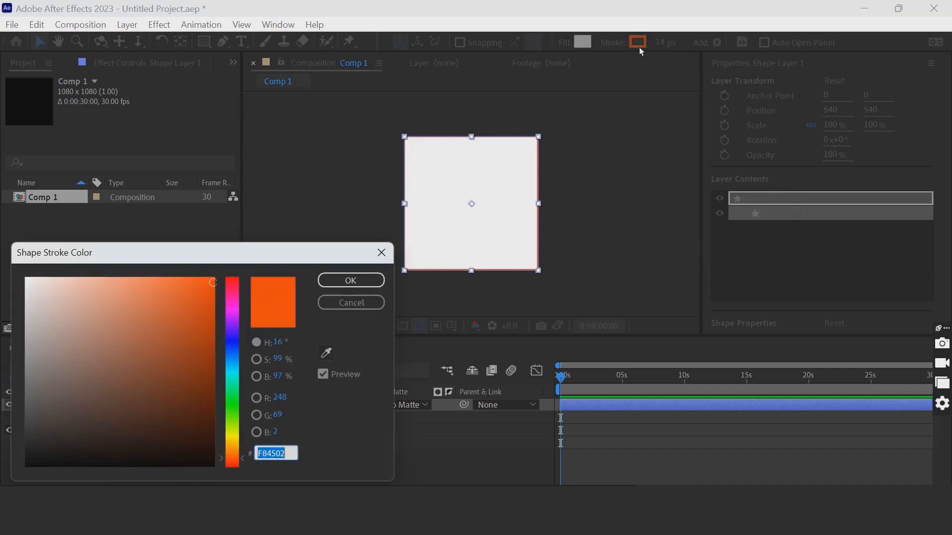
pyautogui.click(351, 280)
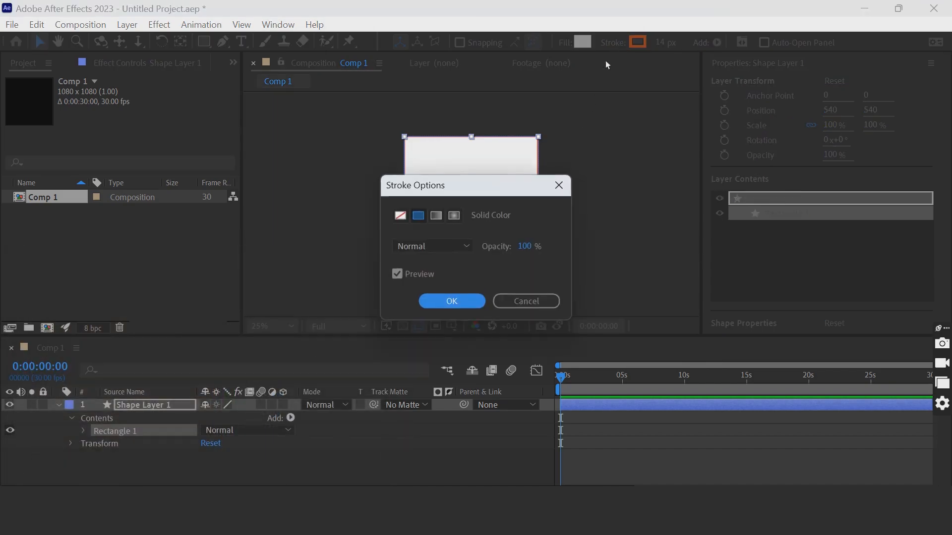
pyautogui.click(451, 301)
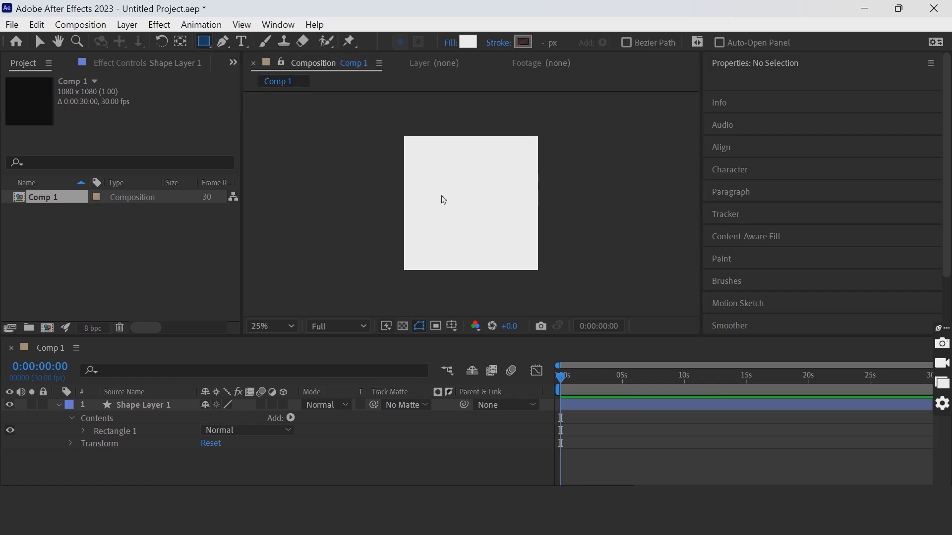
# Draw a wide rectangle at centre and give it a black 12 px stroke
pyautogui.moveTo(435, 192); pyautogui.dragTo(508, 217)
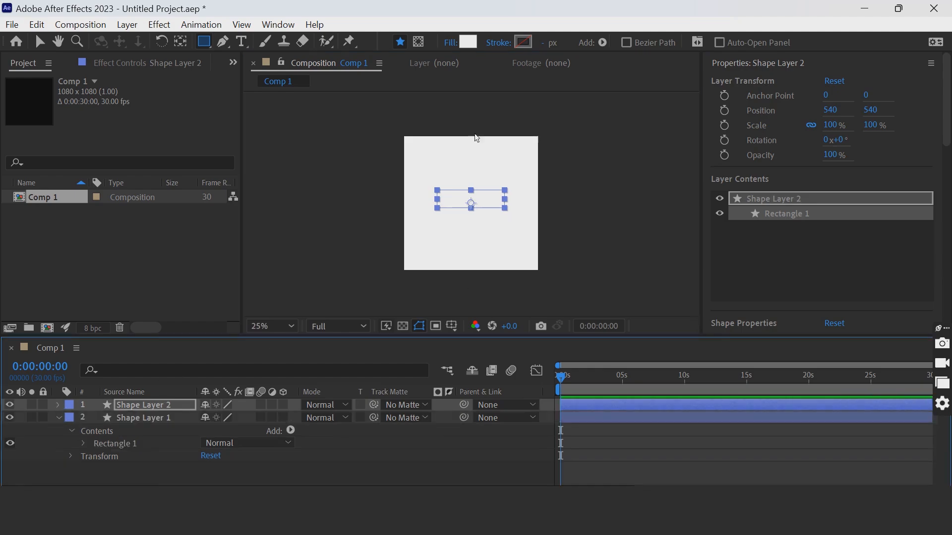
pyautogui.click(521, 41)
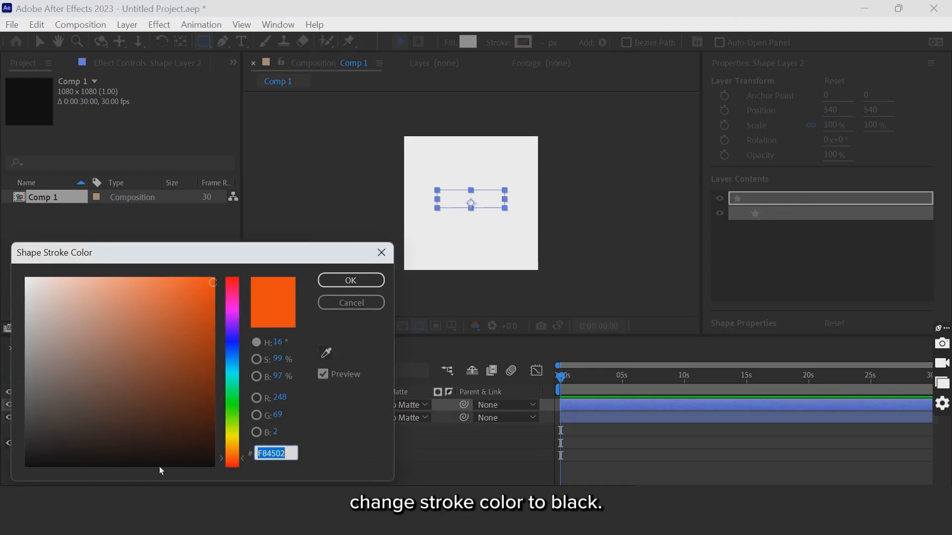
pyautogui.click(351, 279)
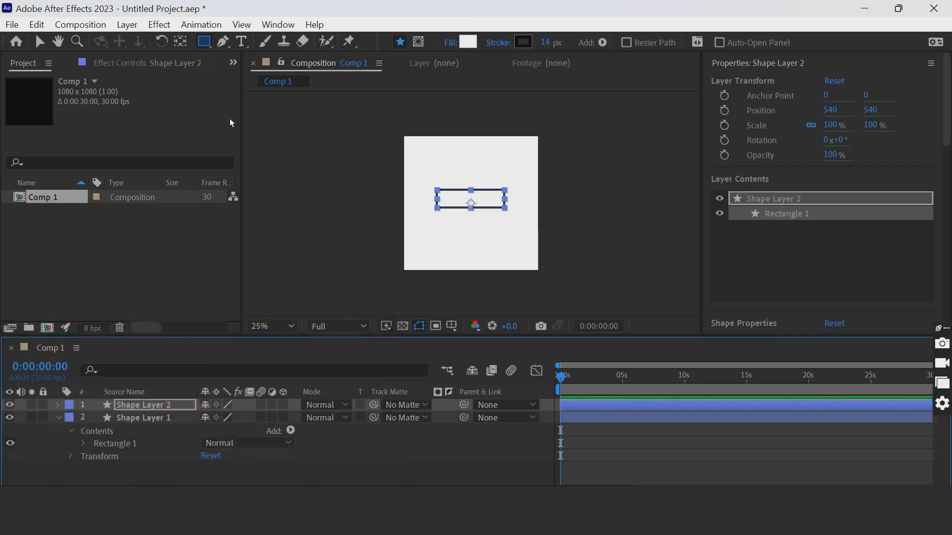
pyautogui.moveTo(549, 47)
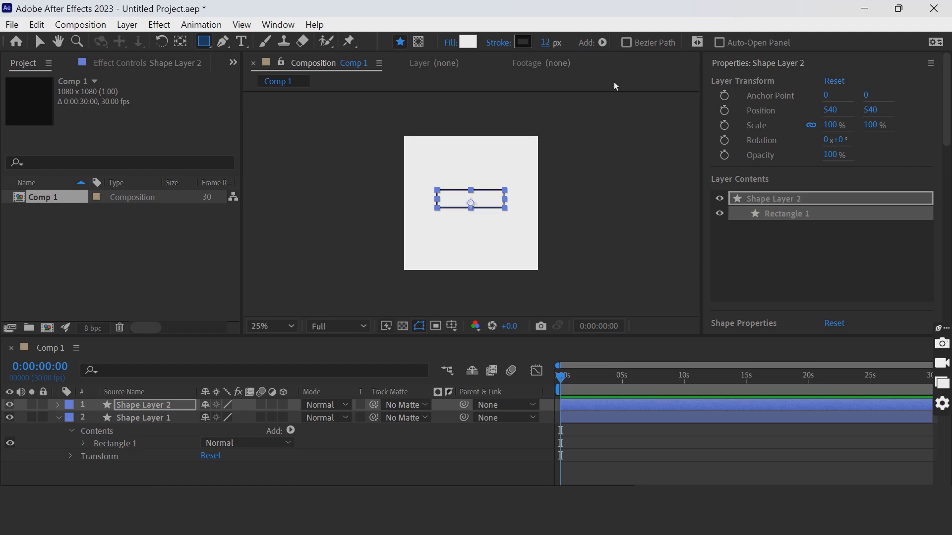
pyautogui.click(556, 43)
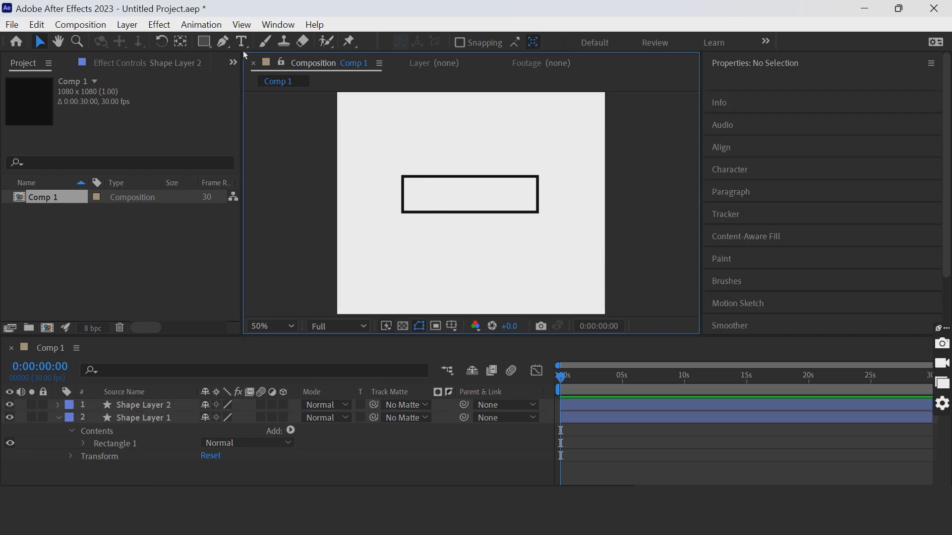
# Create a text layer reading 'SWAG ART & CRAFT' above the box with the Type tool
pyautogui.click(241, 42)
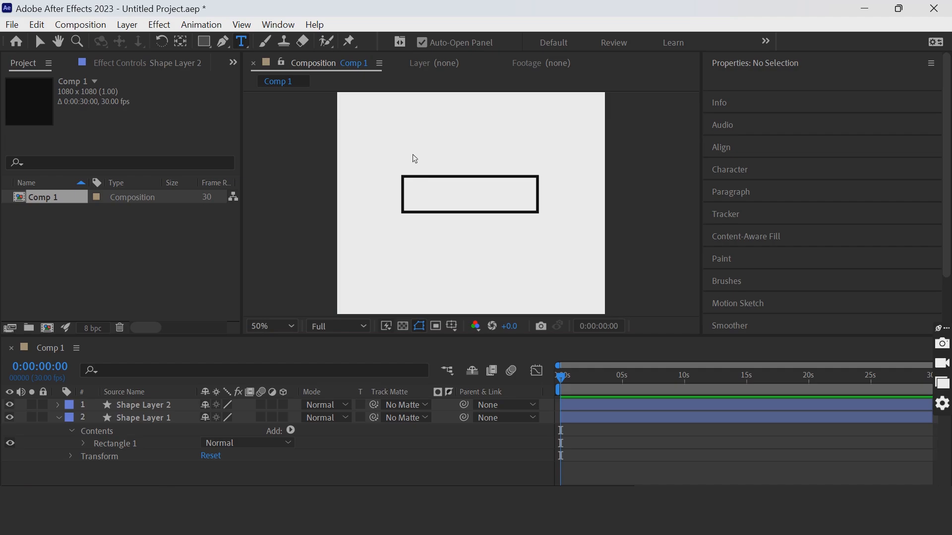
pyautogui.click(409, 149)
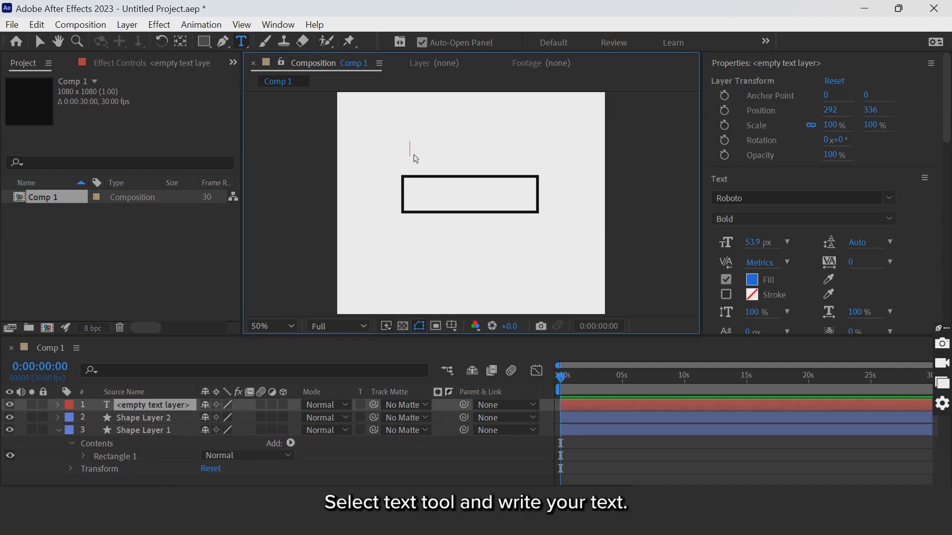
pyautogui.write('SWAG')
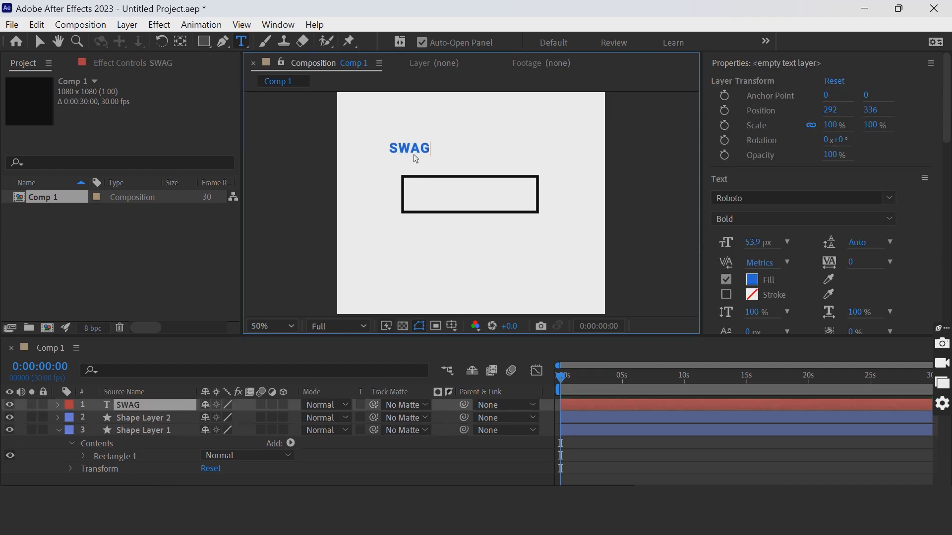
pyautogui.write('ART')
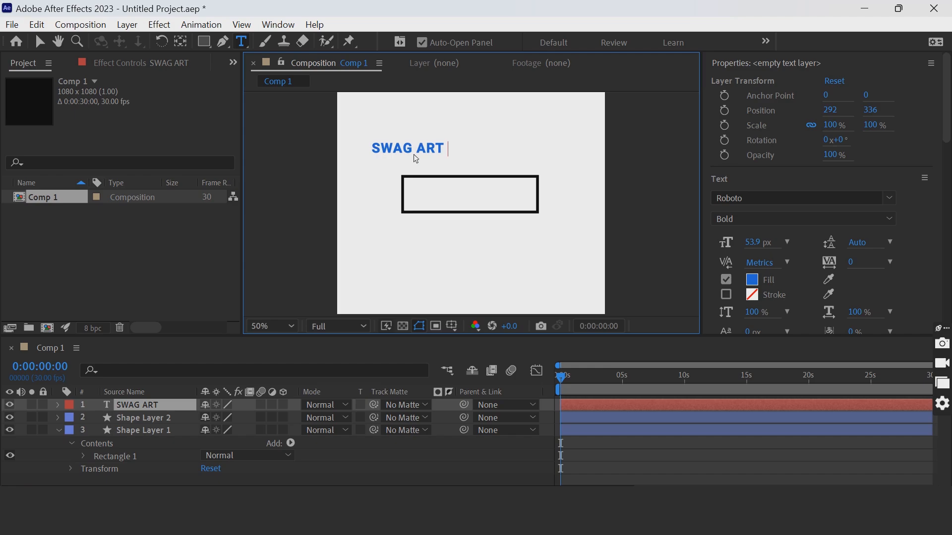
pyautogui.write('&')
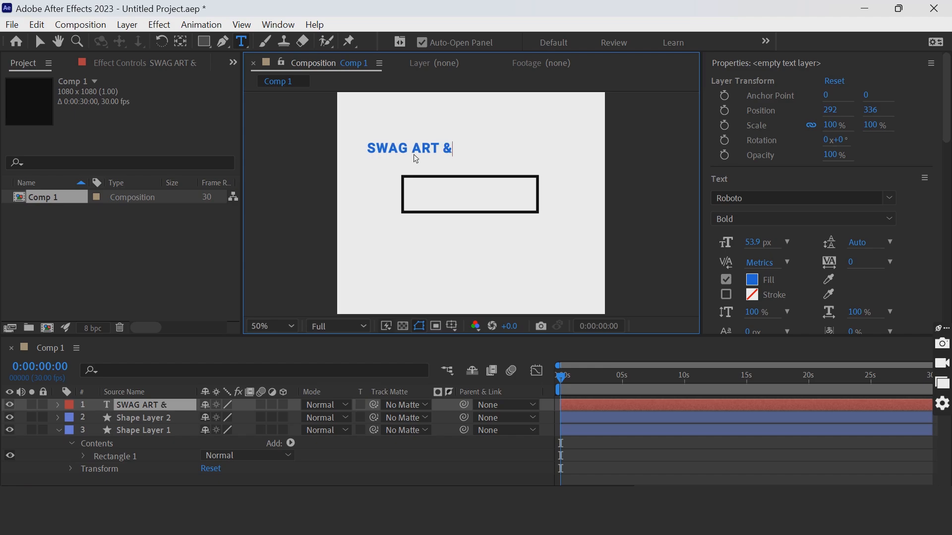
pyautogui.write('CRAFT')
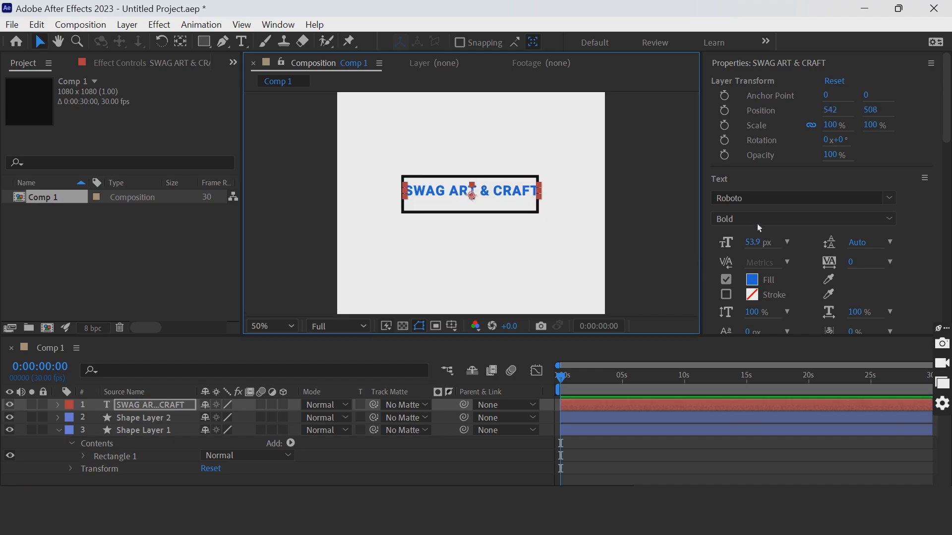
# Search 'proxima', choose Proxima Nova Extrabold for the title and scrub its size down
pyautogui.click(795, 197)
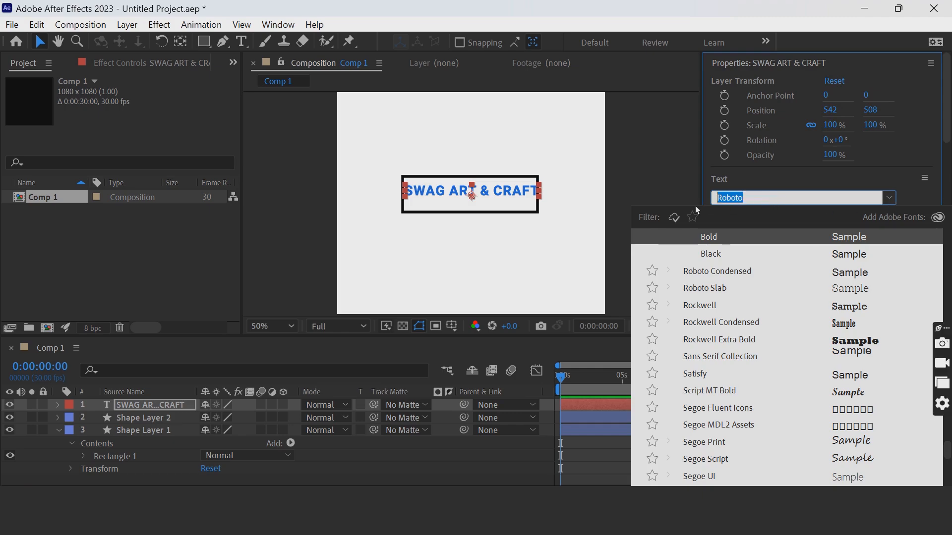
pyautogui.write('proxi')
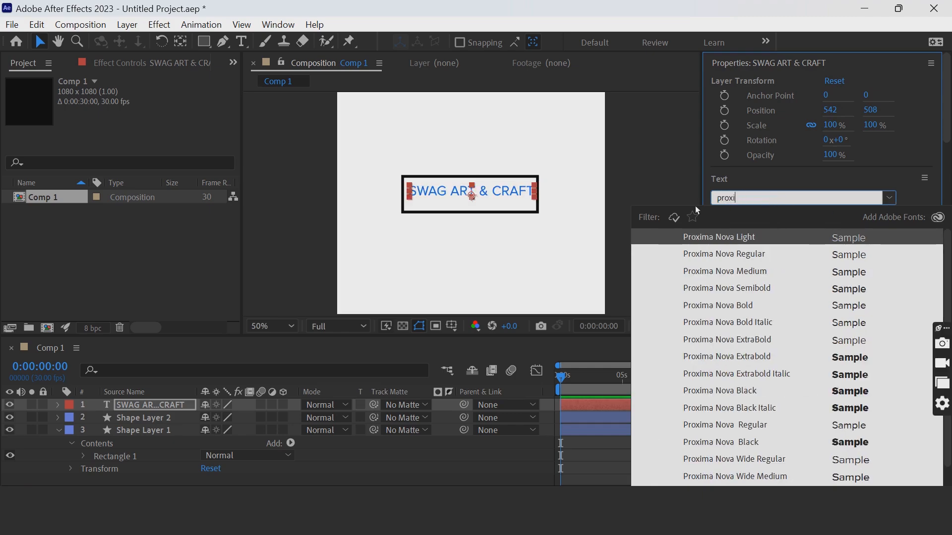
pyautogui.write('ma')
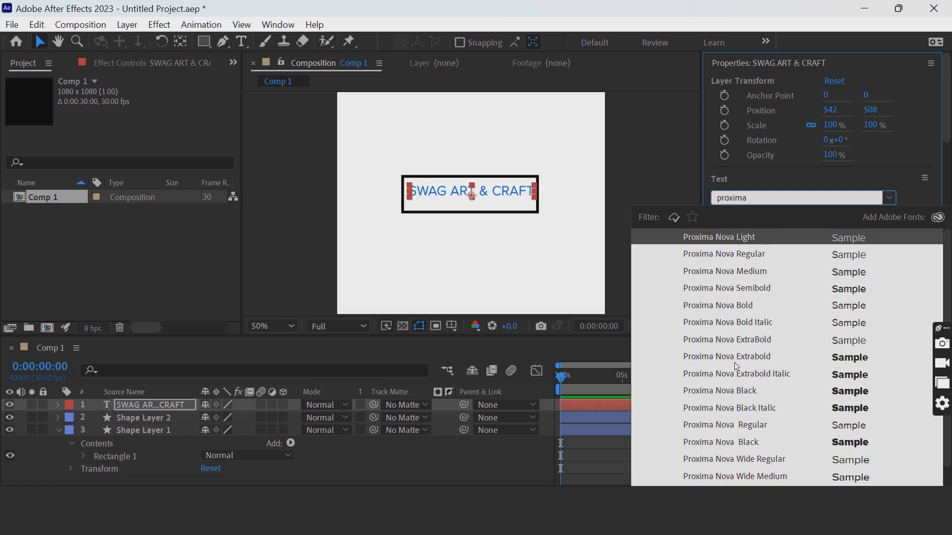
pyautogui.click(727, 357)
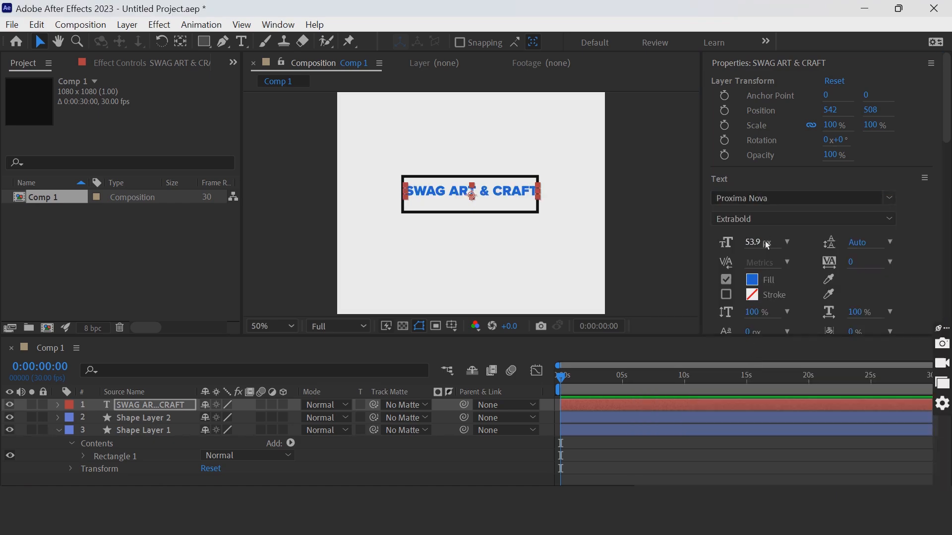
pyautogui.moveTo(755, 242); pyautogui.dragTo(743, 243)
pyautogui.write('S')
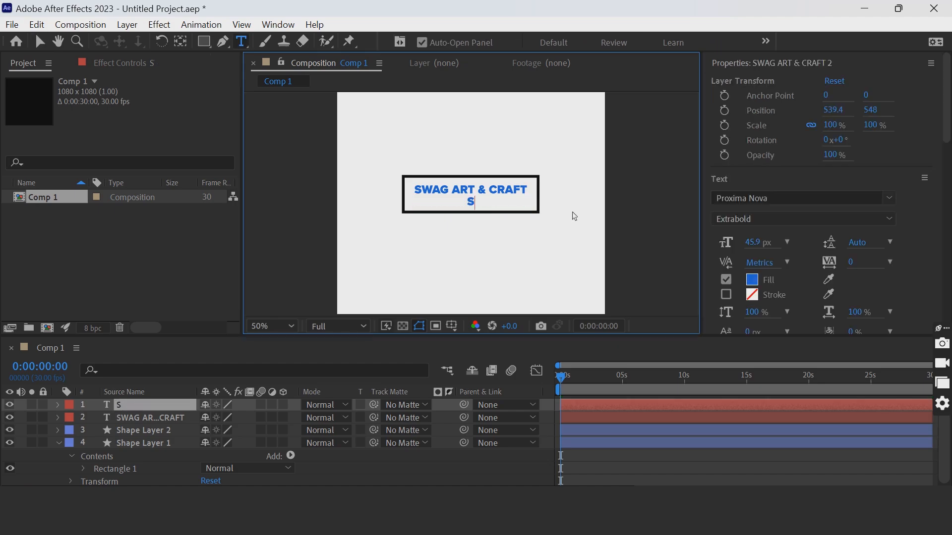
# Type the subtitle 'SWAGATO & SAGAR', set it to Medium weight at about 38 px
pyautogui.write('WAGT')
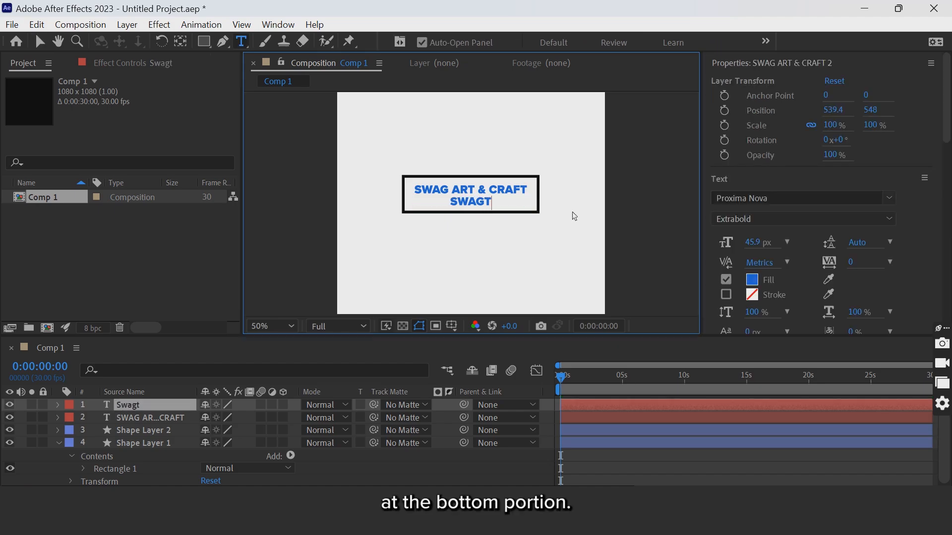
pyautogui.write('o')
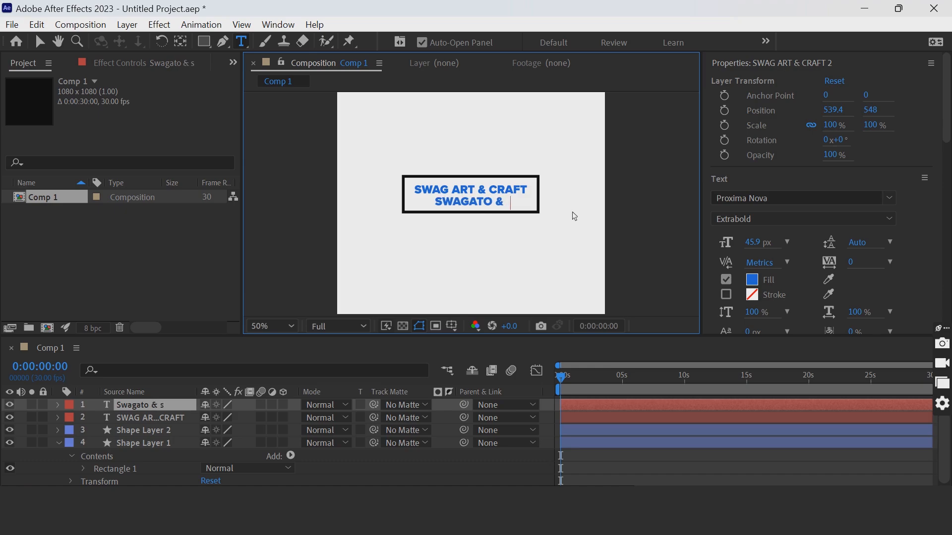
pyautogui.write('SAGAR')
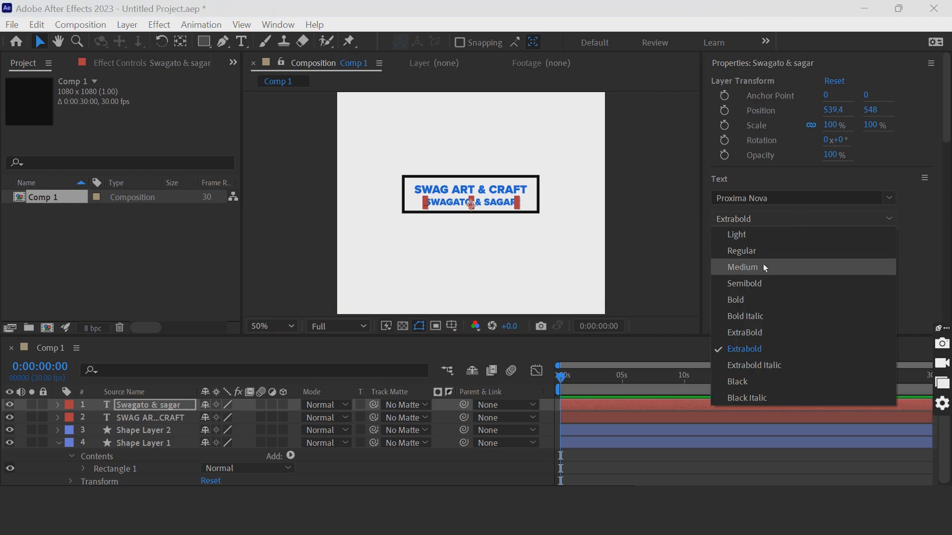
pyautogui.click(741, 267)
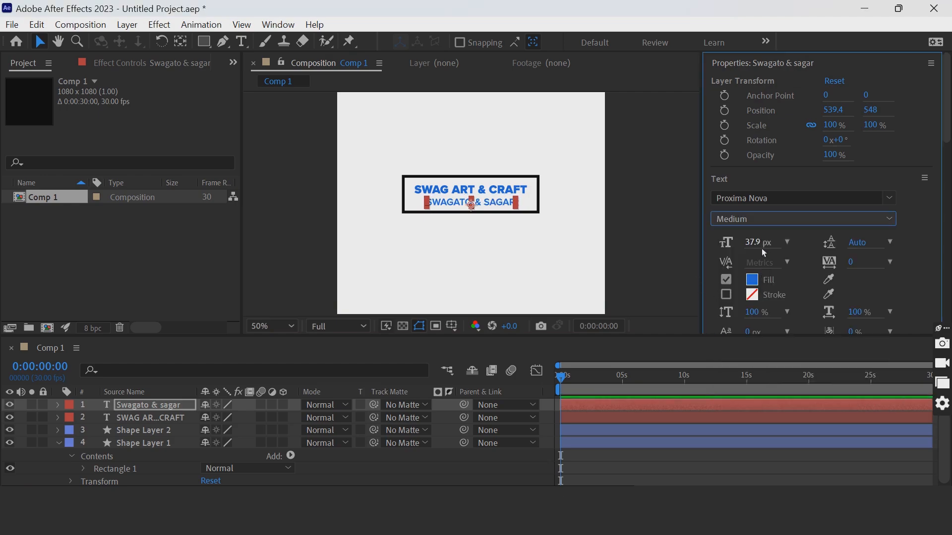
pyautogui.moveTo(763, 242); pyautogui.dragTo(757, 241)
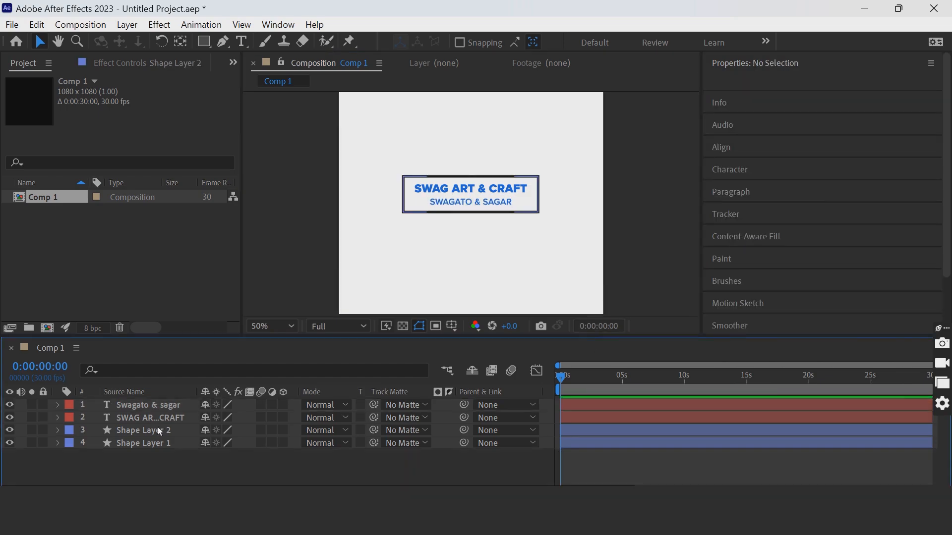
# Keyframe Rectangle Path 1 Size on Shape Layer 2 at frame 0 and at 18 frames
pyautogui.click(146, 430)
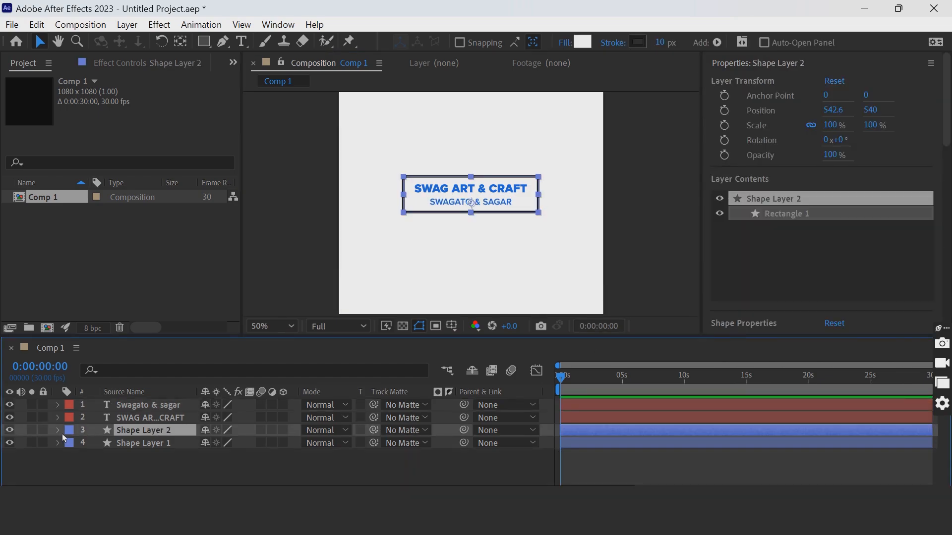
pyautogui.click(57, 430)
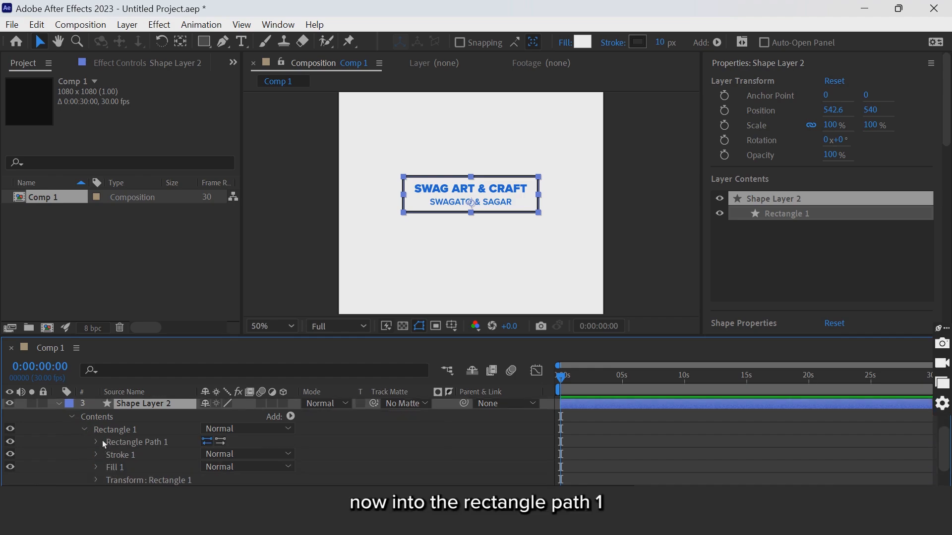
pyautogui.click(95, 442)
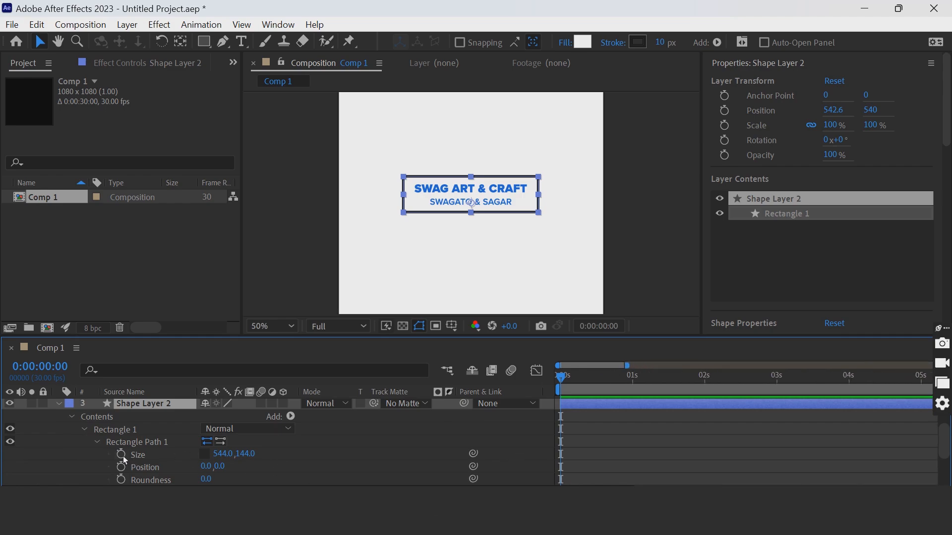
pyautogui.click(122, 454)
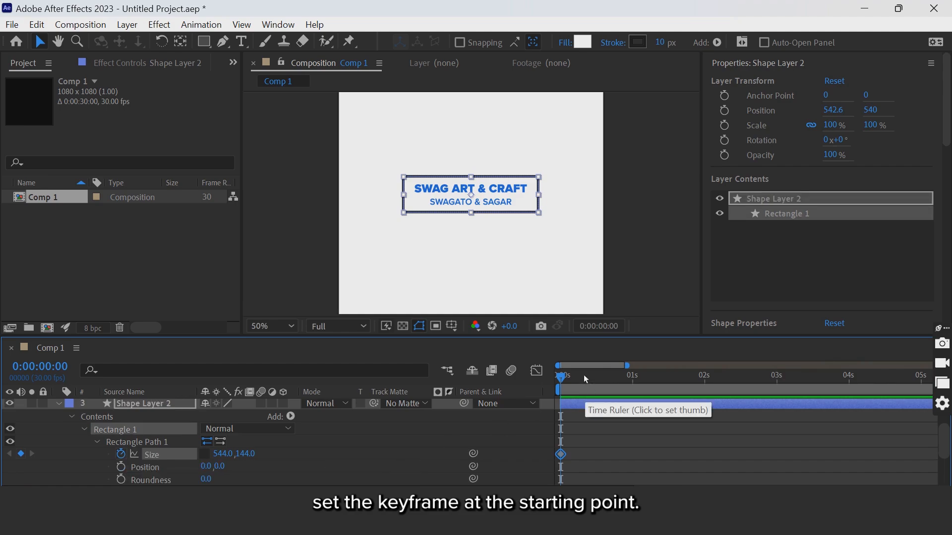
pyautogui.click(597, 375)
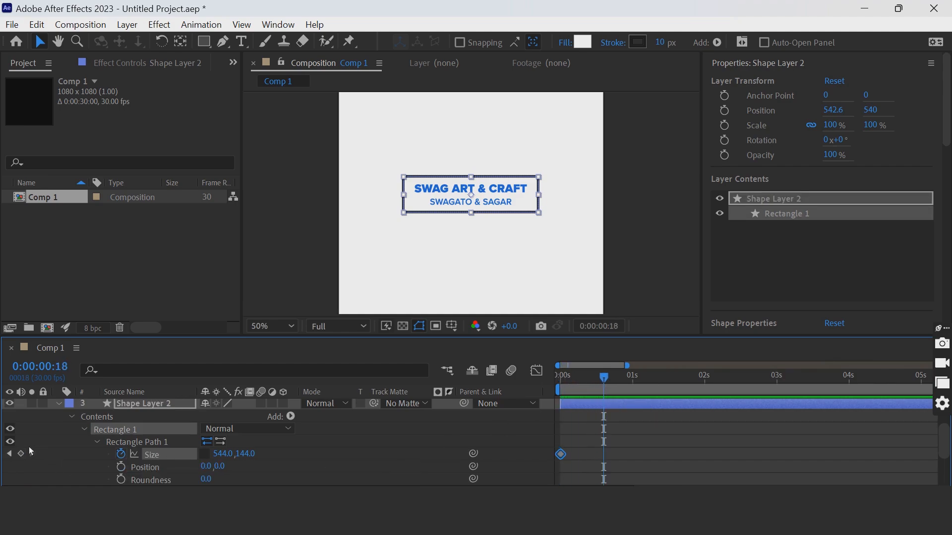
pyautogui.click(603, 453)
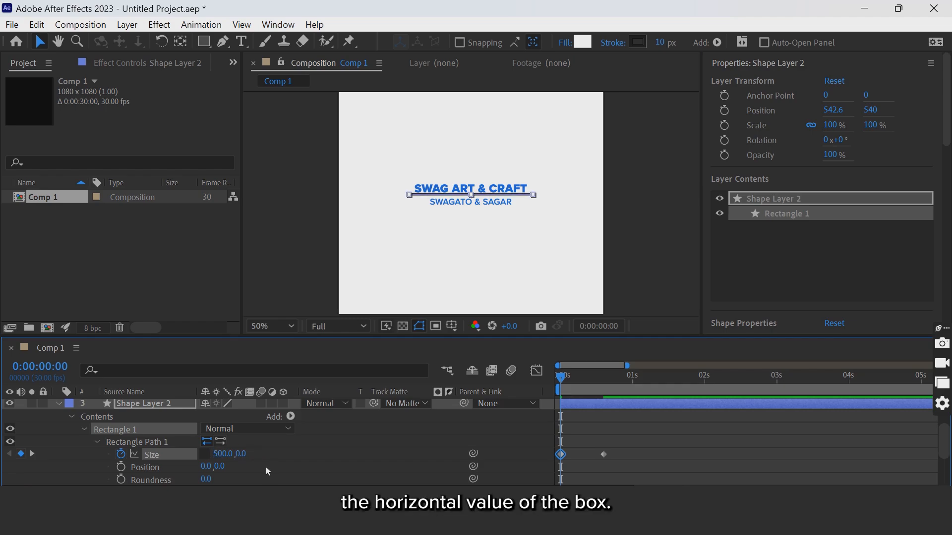
# Enter a Size width of 600 for the box and move the time indicator for a third keyframe
pyautogui.write('600')
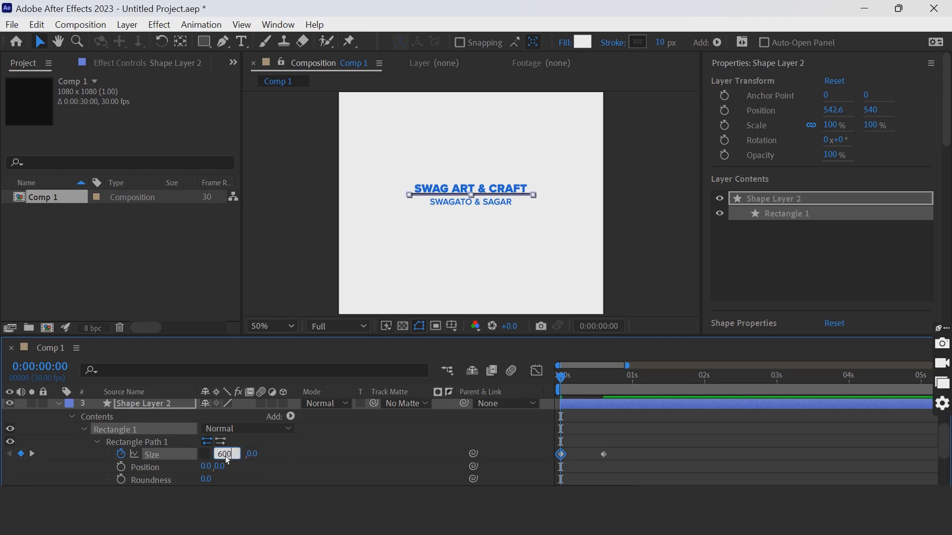
pyautogui.press('Enter')
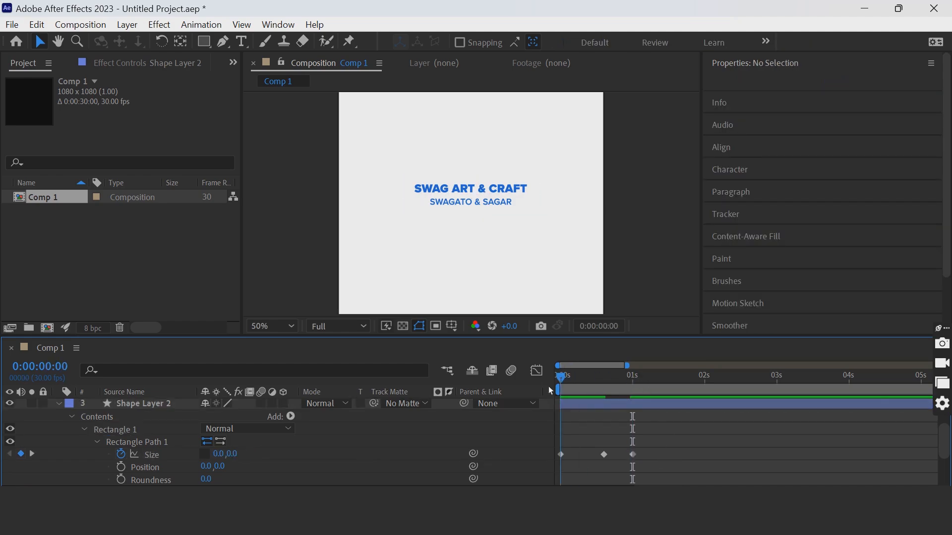
pyautogui.click(658, 375)
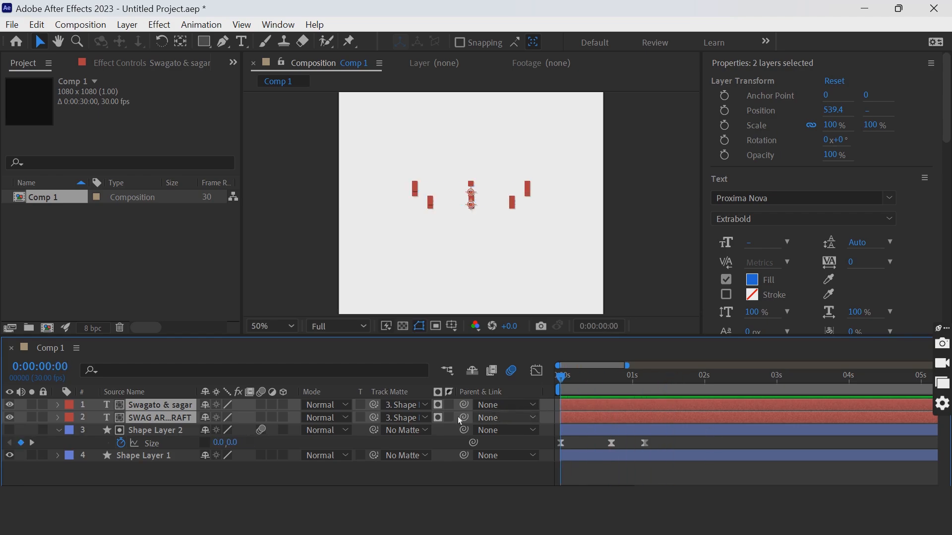
# Duplicate Shape Layer 2 with Ctrl+D and scrub the time to about 22 frames
pyautogui.click(154, 429)
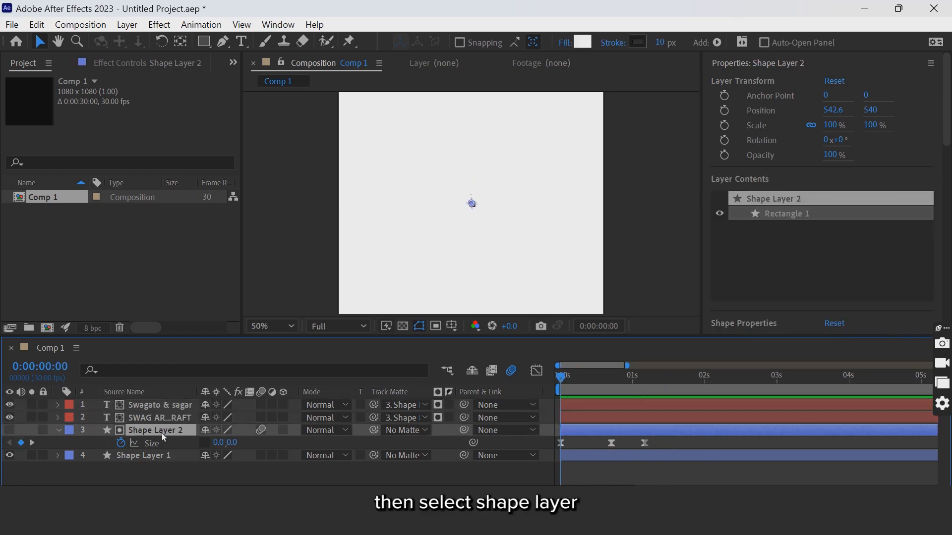
pyautogui.press('ctrl+d')
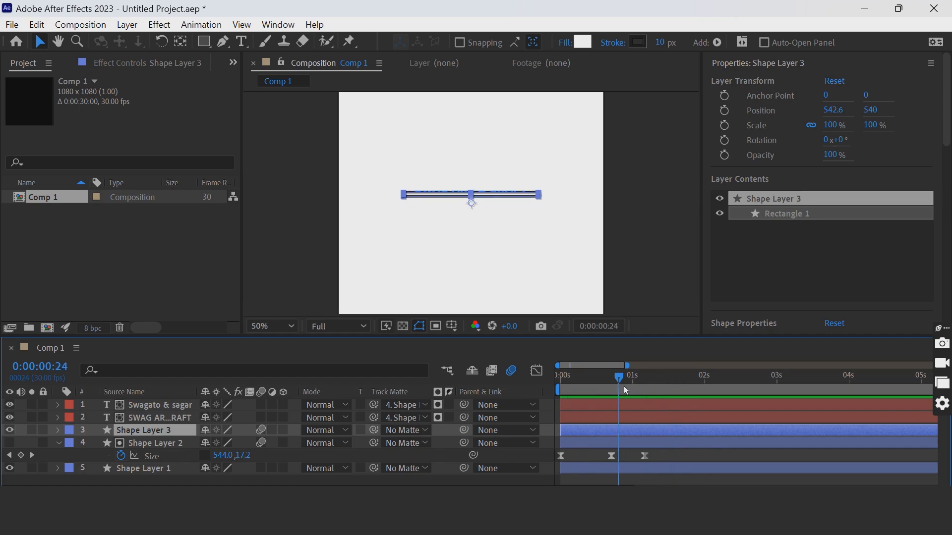
pyautogui.moveTo(619, 383); pyautogui.dragTo(614, 384)
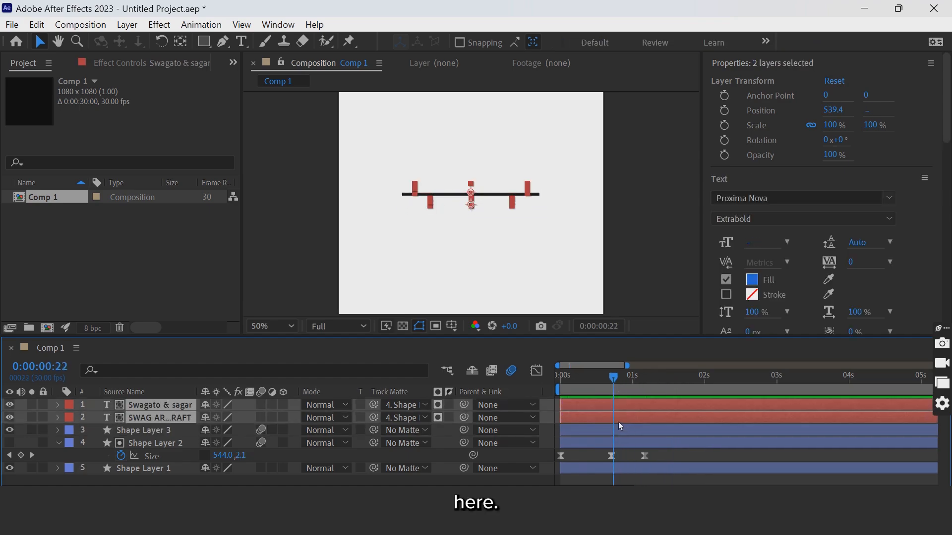
# Select both text layers and set Position keyframes for their slide-in from 22 frames
pyautogui.click(724, 110)
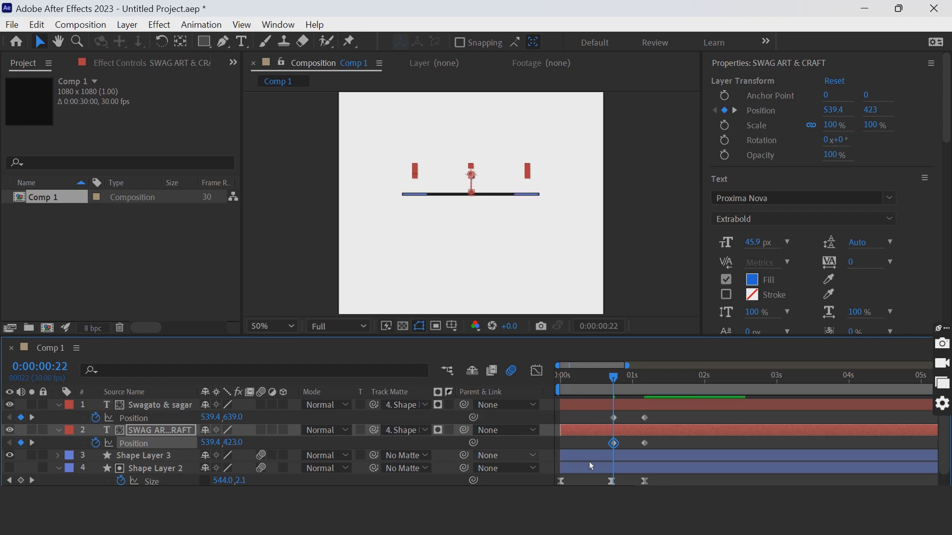
pyautogui.click(687, 375)
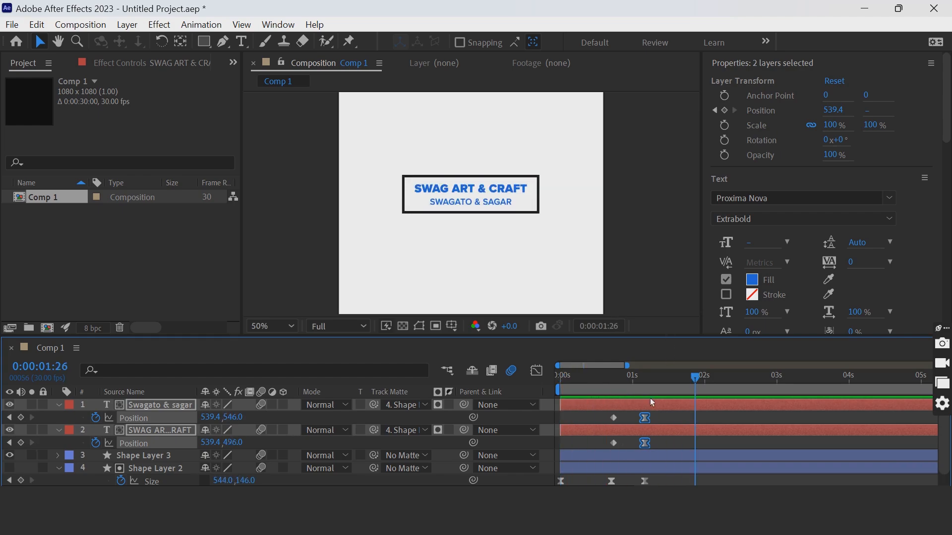
pyautogui.click(645, 418)
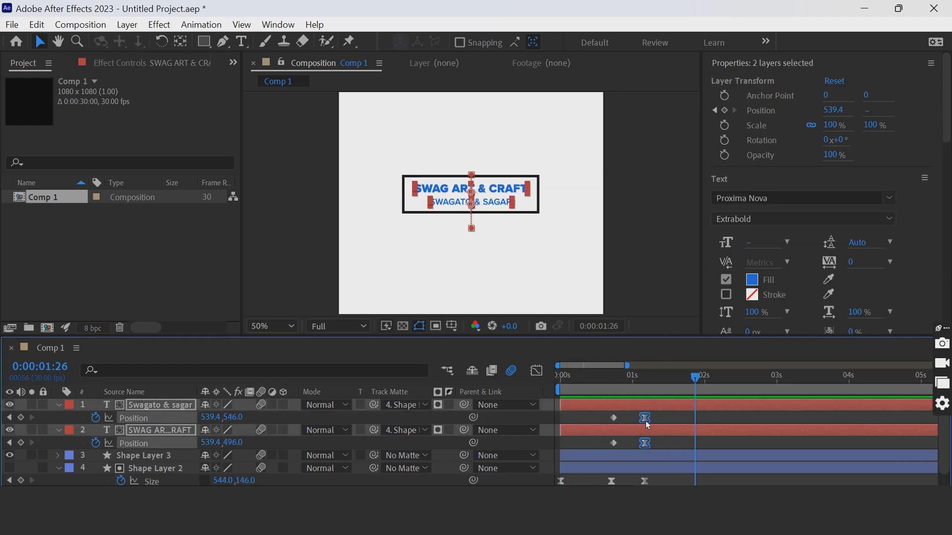